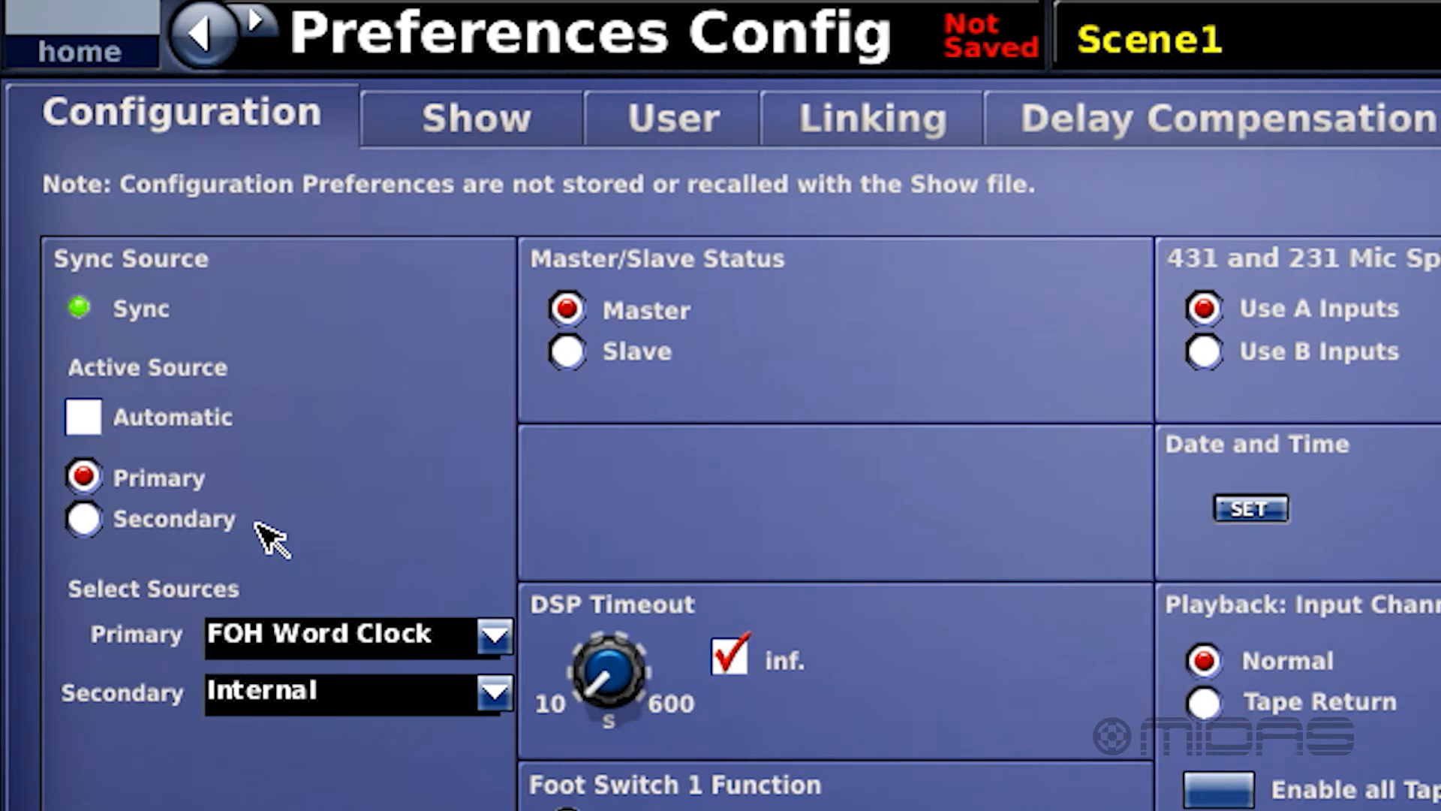
- Review the primary sync source choices without changing the selection
scroll(down, 3)
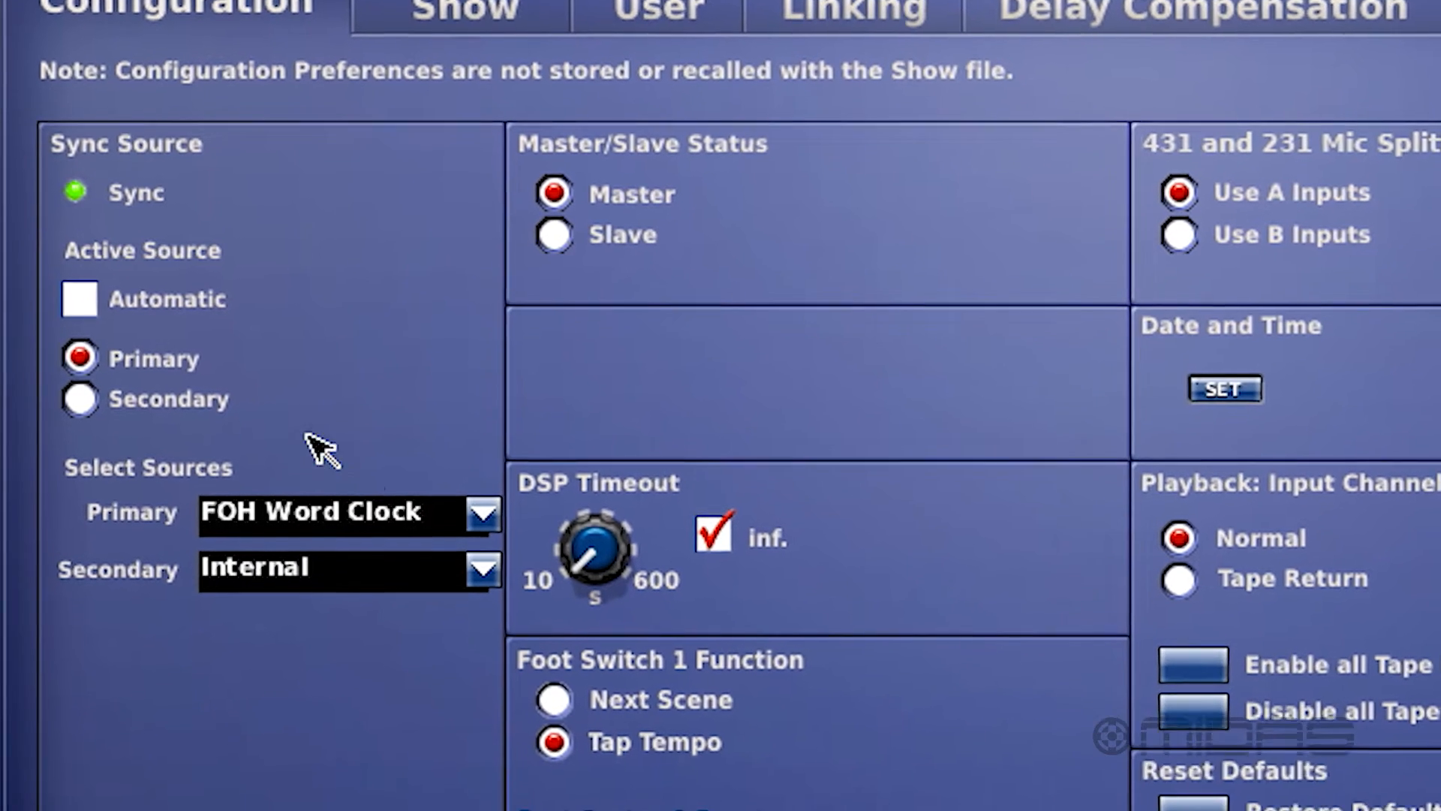
click(480, 528)
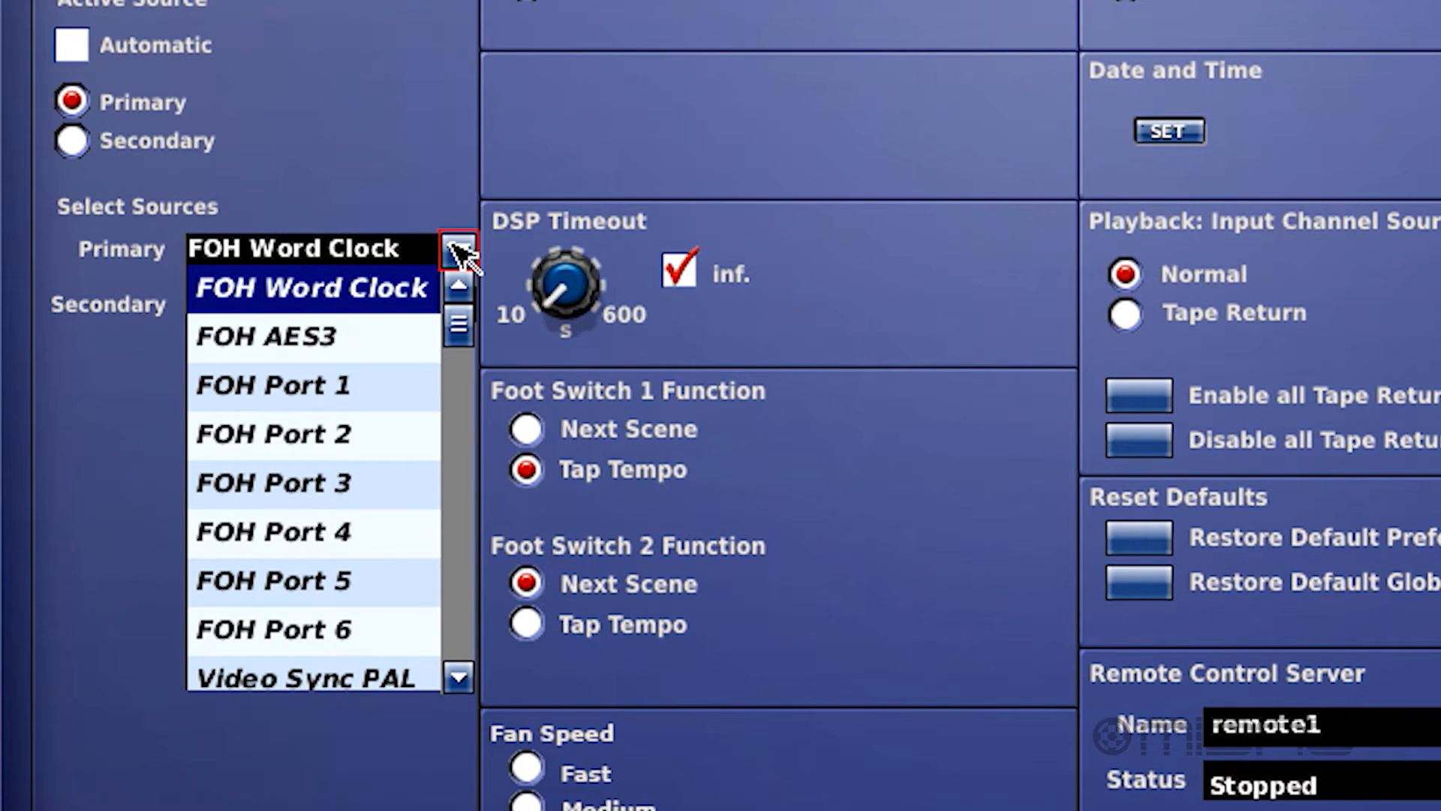
mouse_move(69, 473)
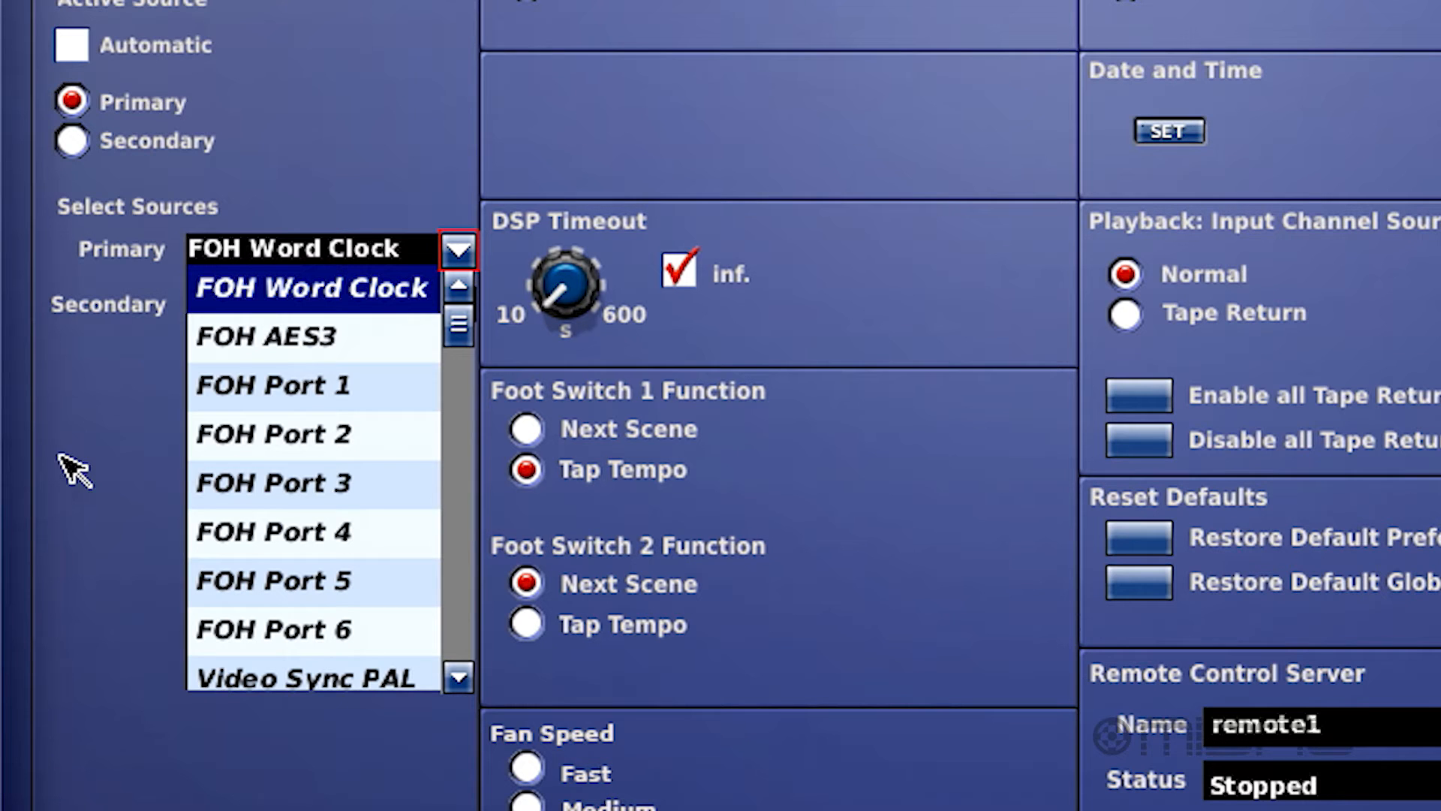
click(315, 289)
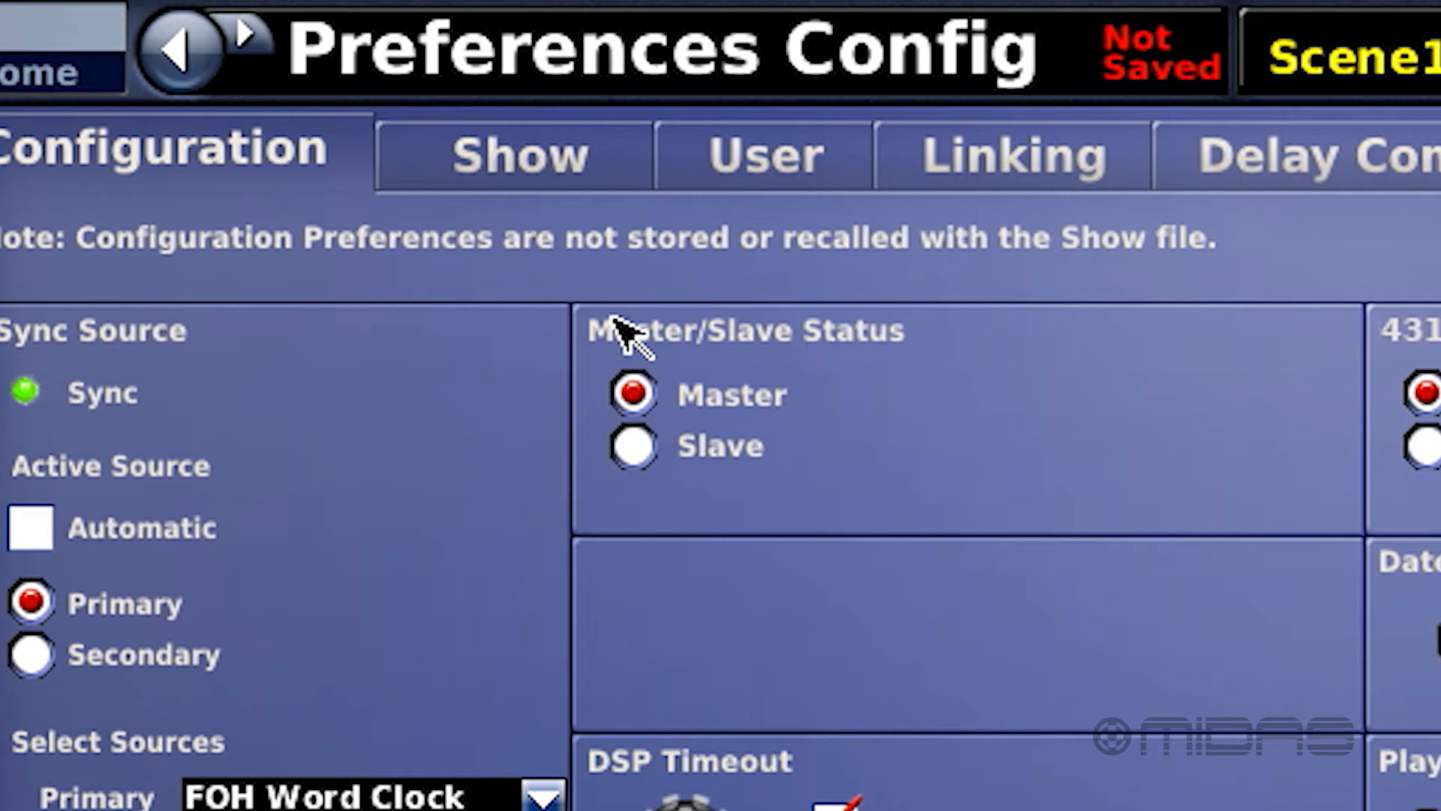
mouse_move(544, 491)
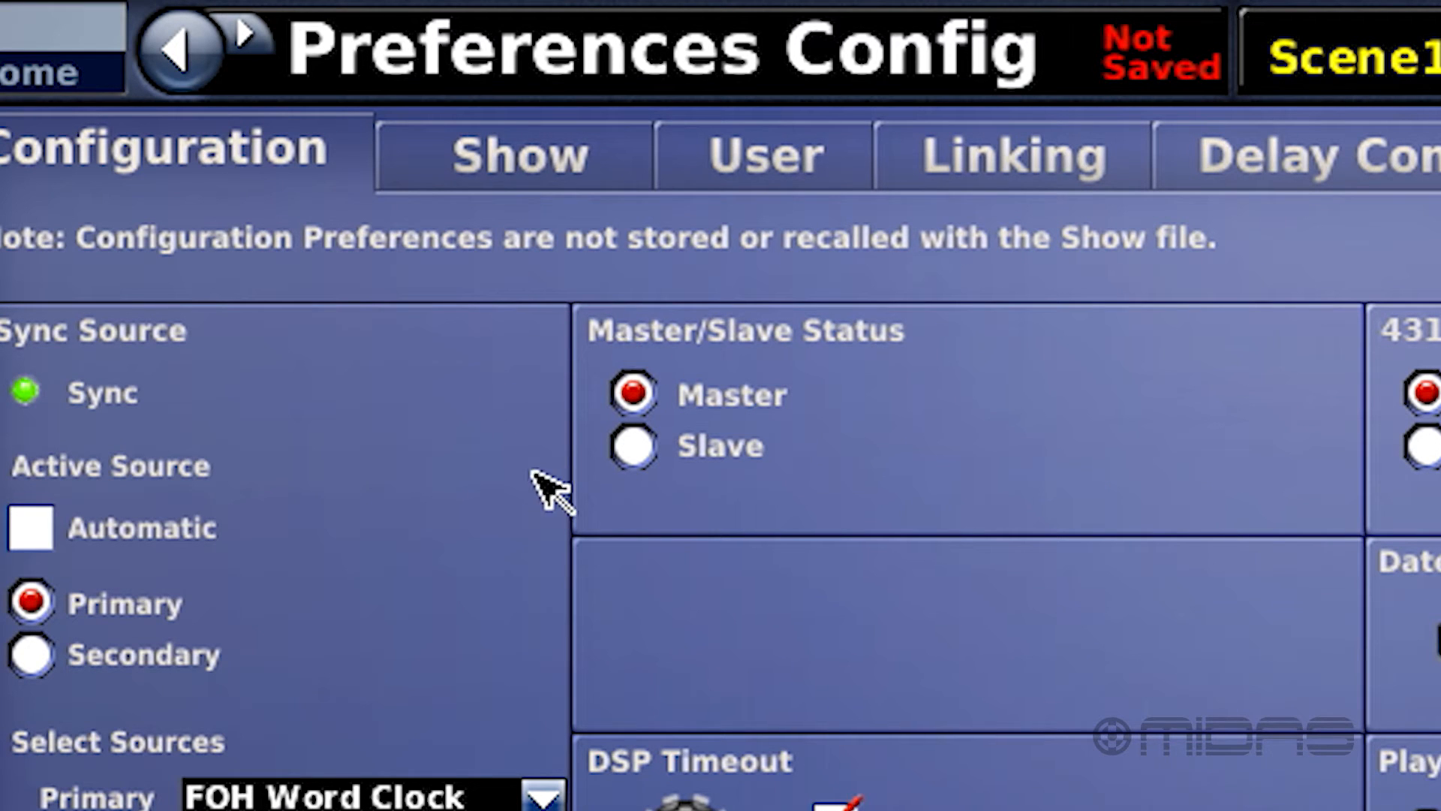
mouse_move(572, 451)
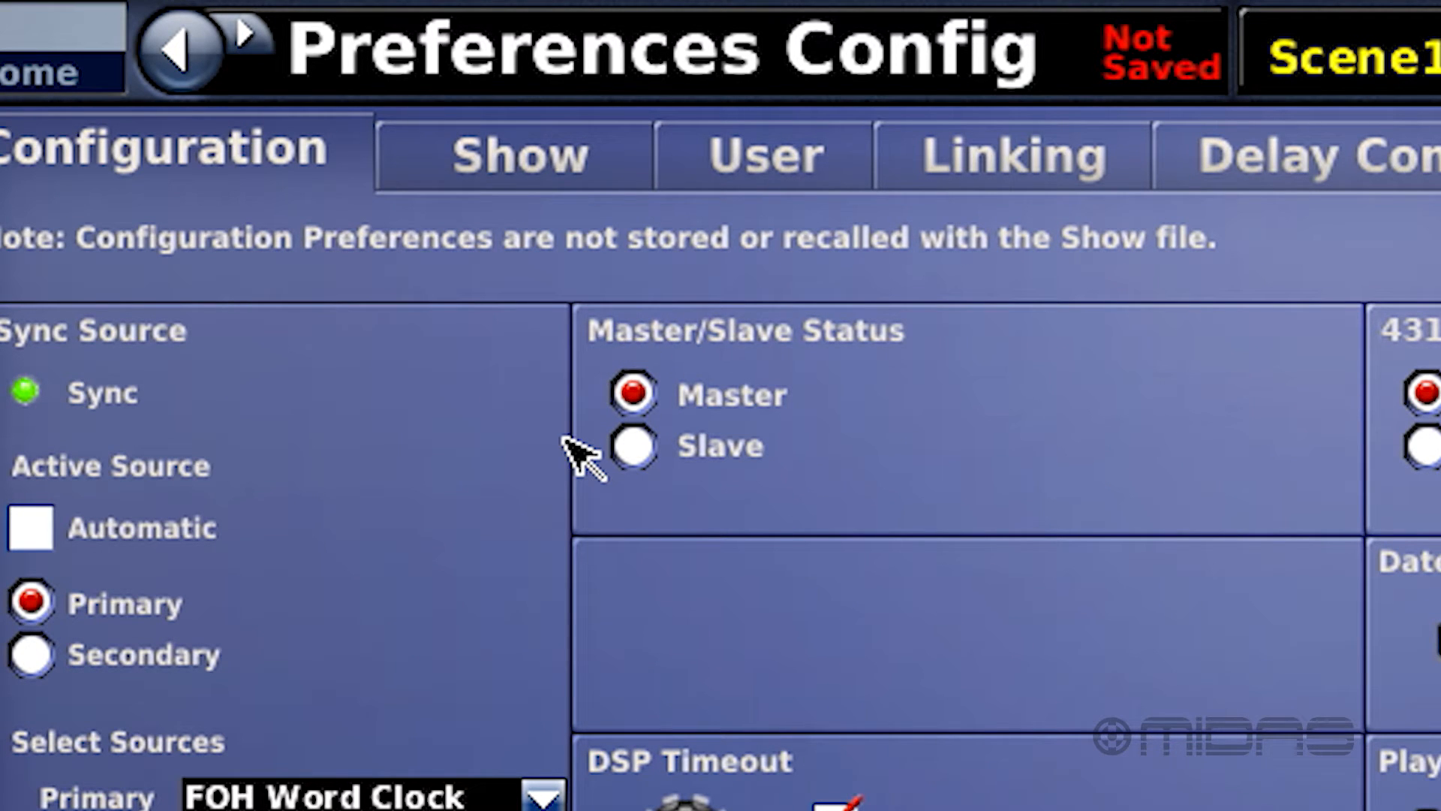
- Toggle infinite DSP timeout off and back on, then set Fan Speed to Off, accepting the warning
scroll(down, 3)
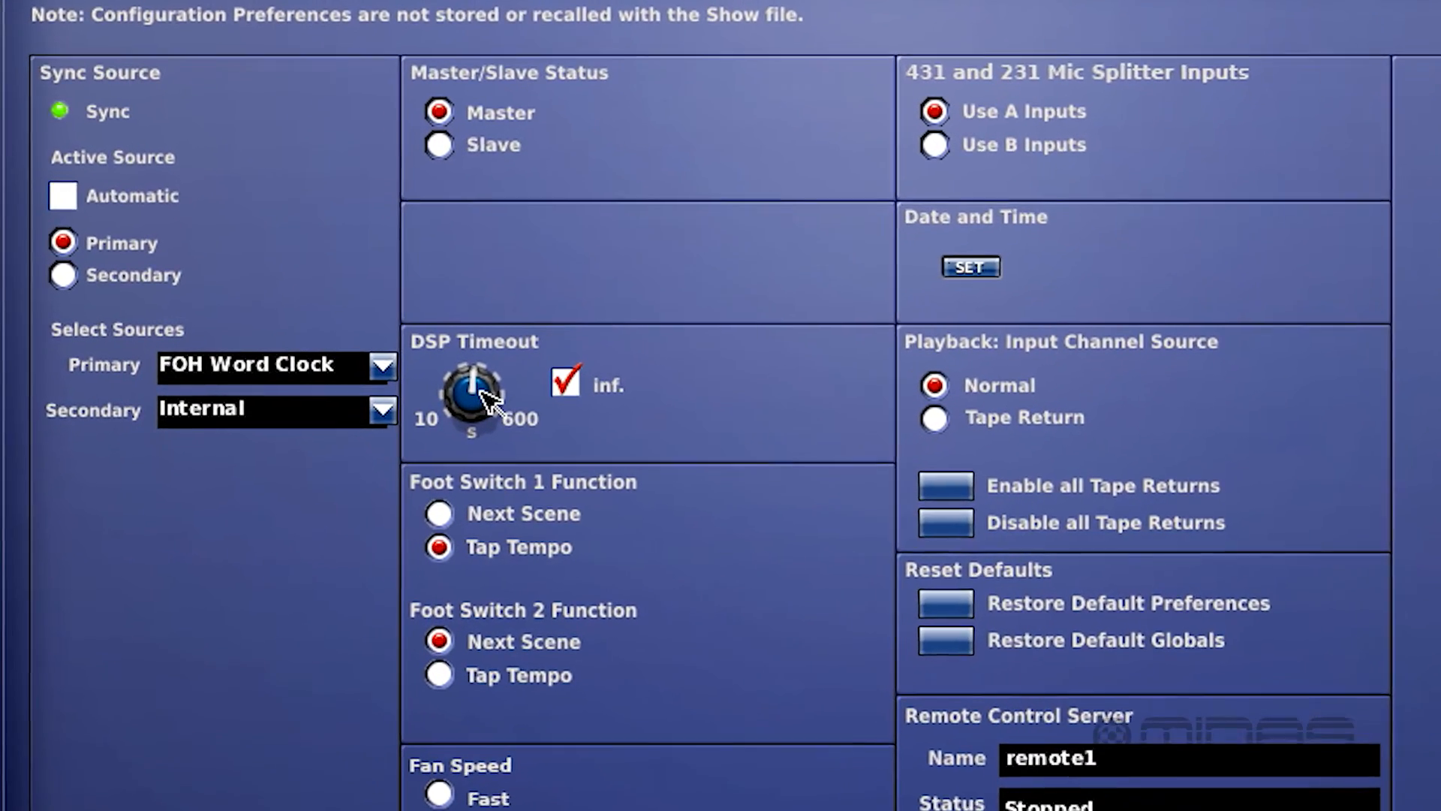
click(565, 384)
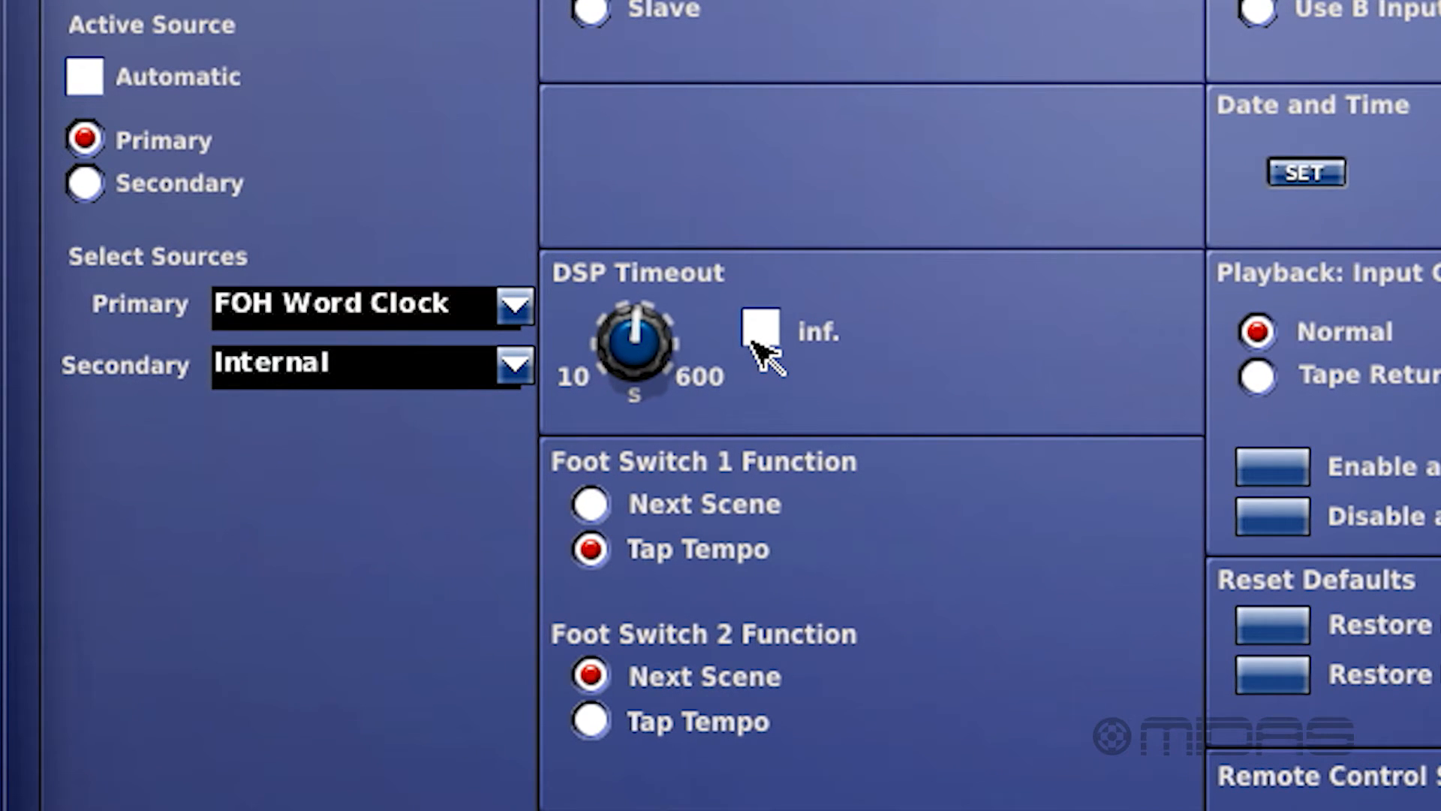
click(761, 329)
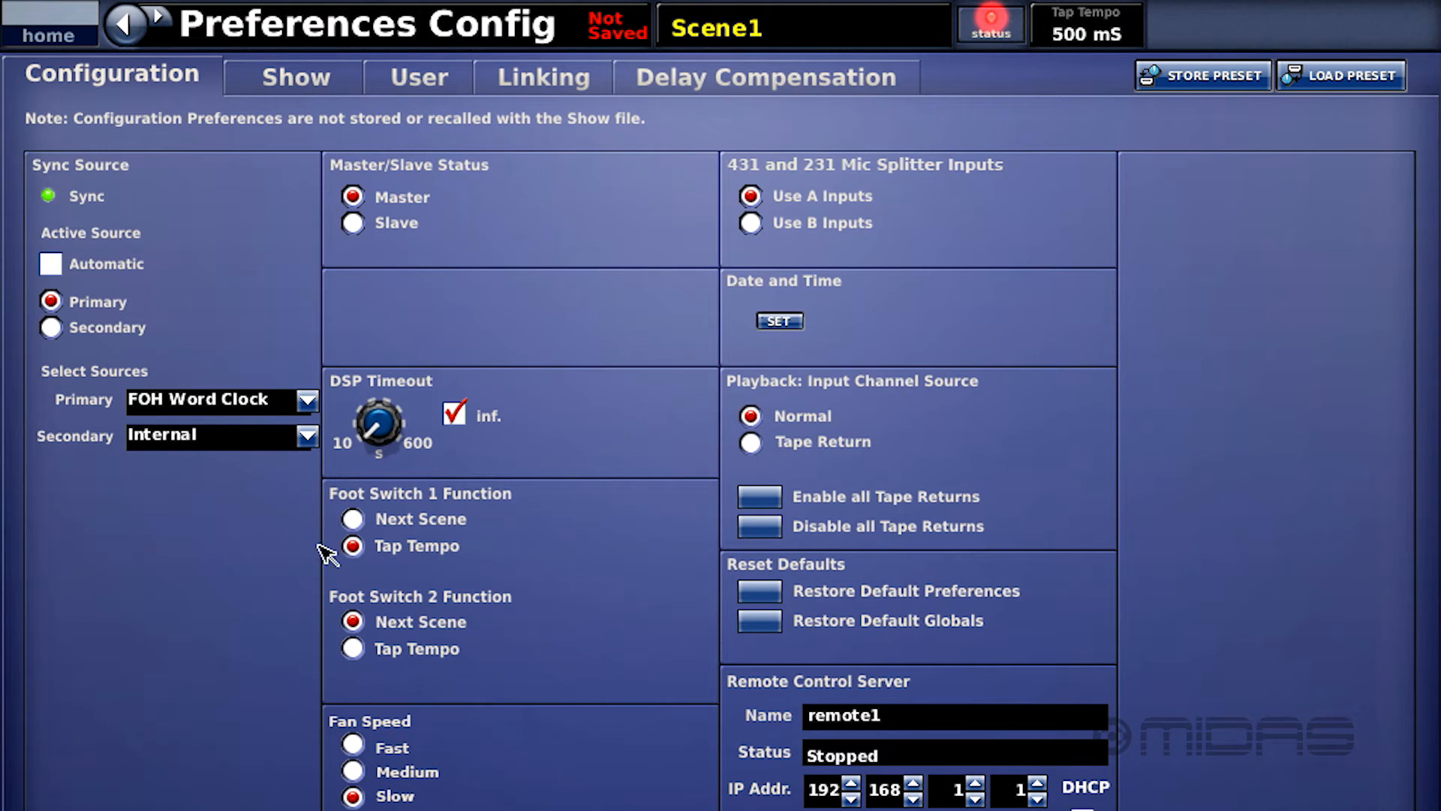
mouse_move(402, 574)
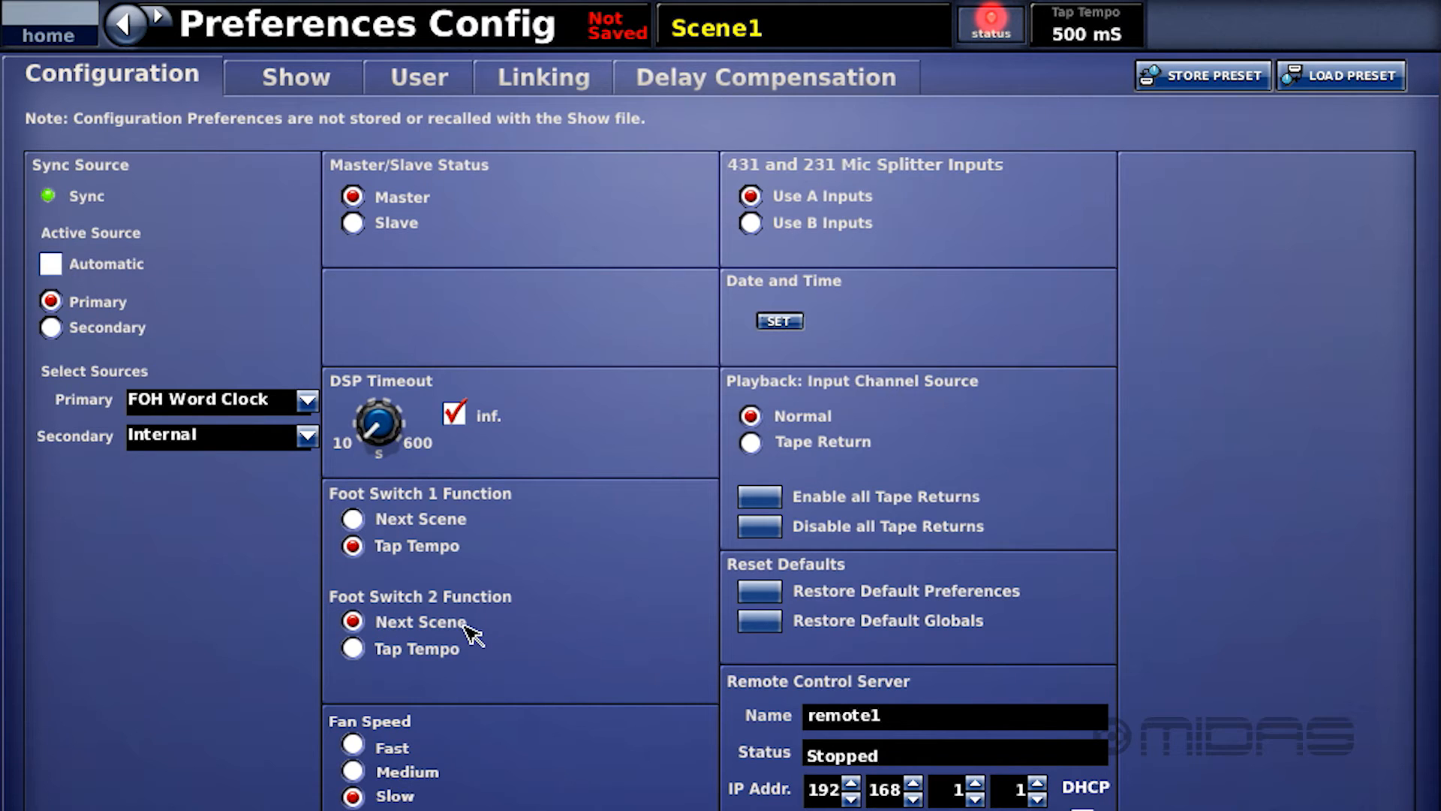
mouse_move(425, 700)
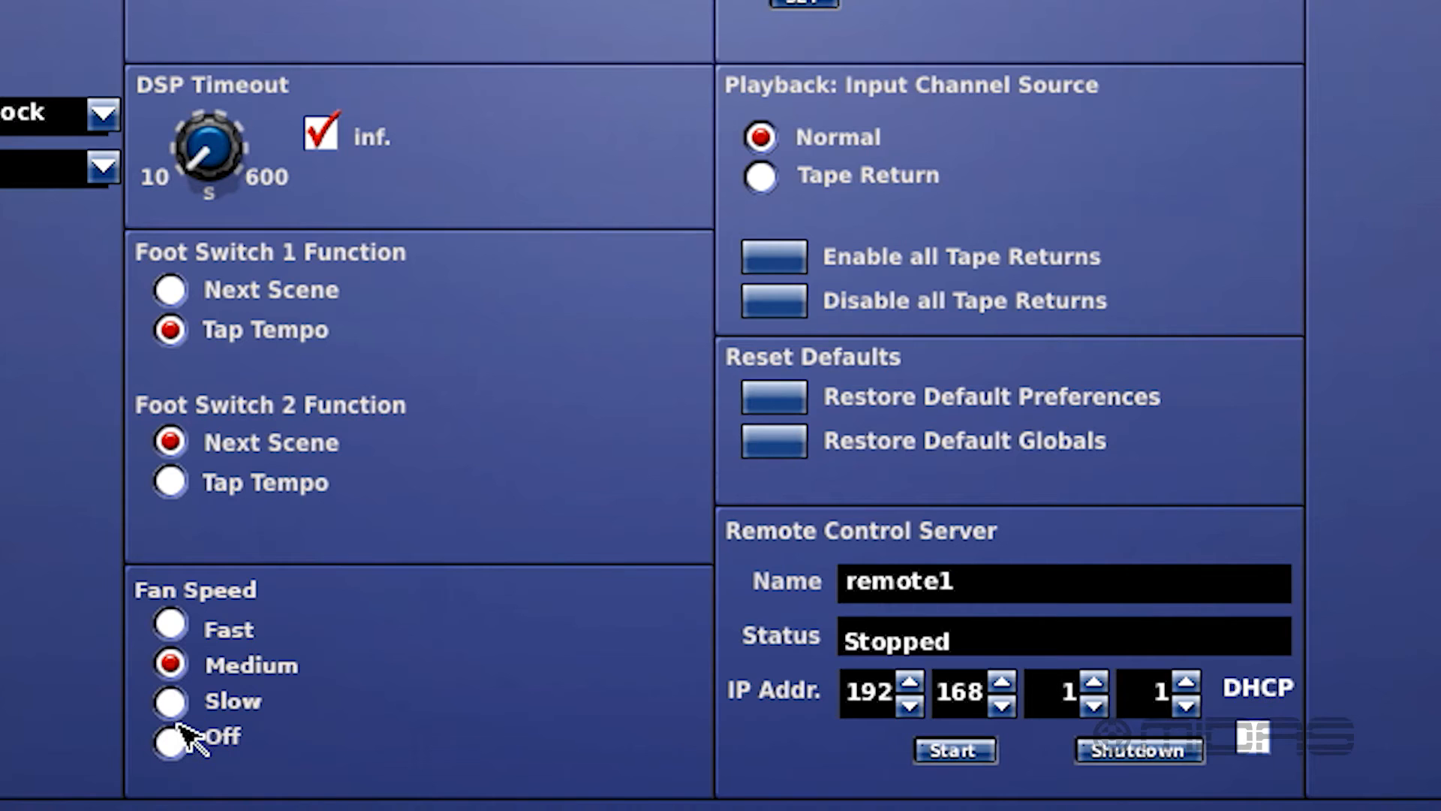
click(171, 747)
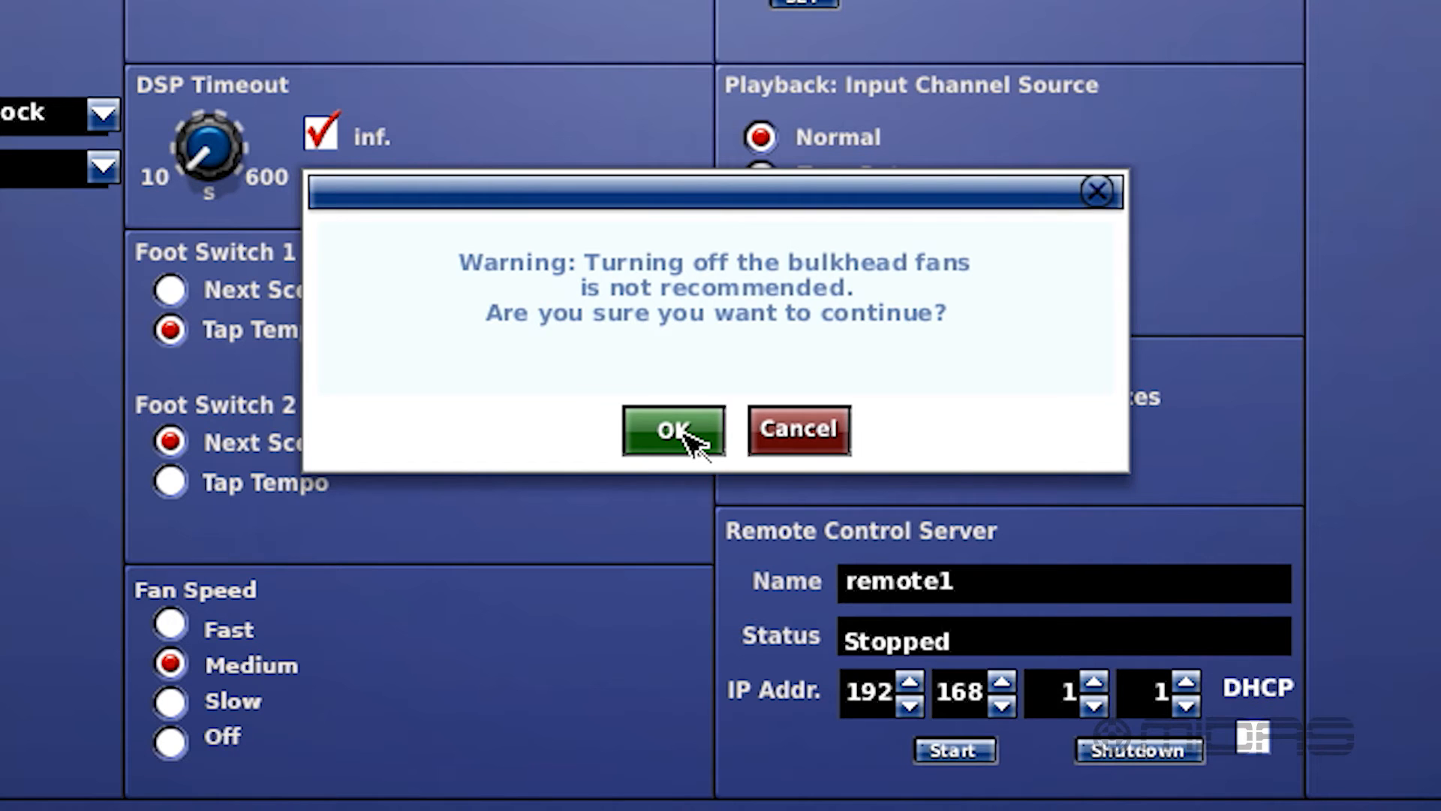
click(673, 430)
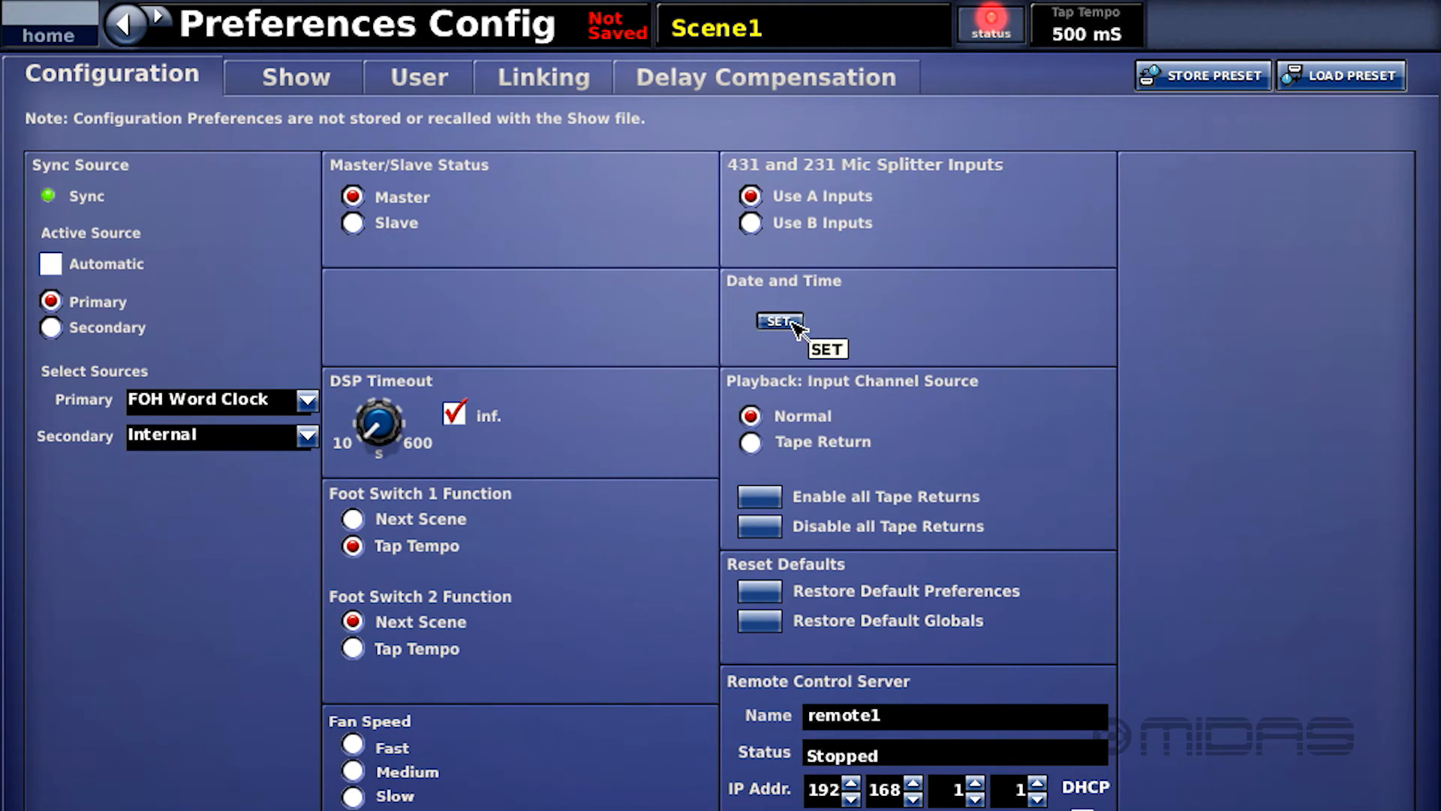
click(779, 320)
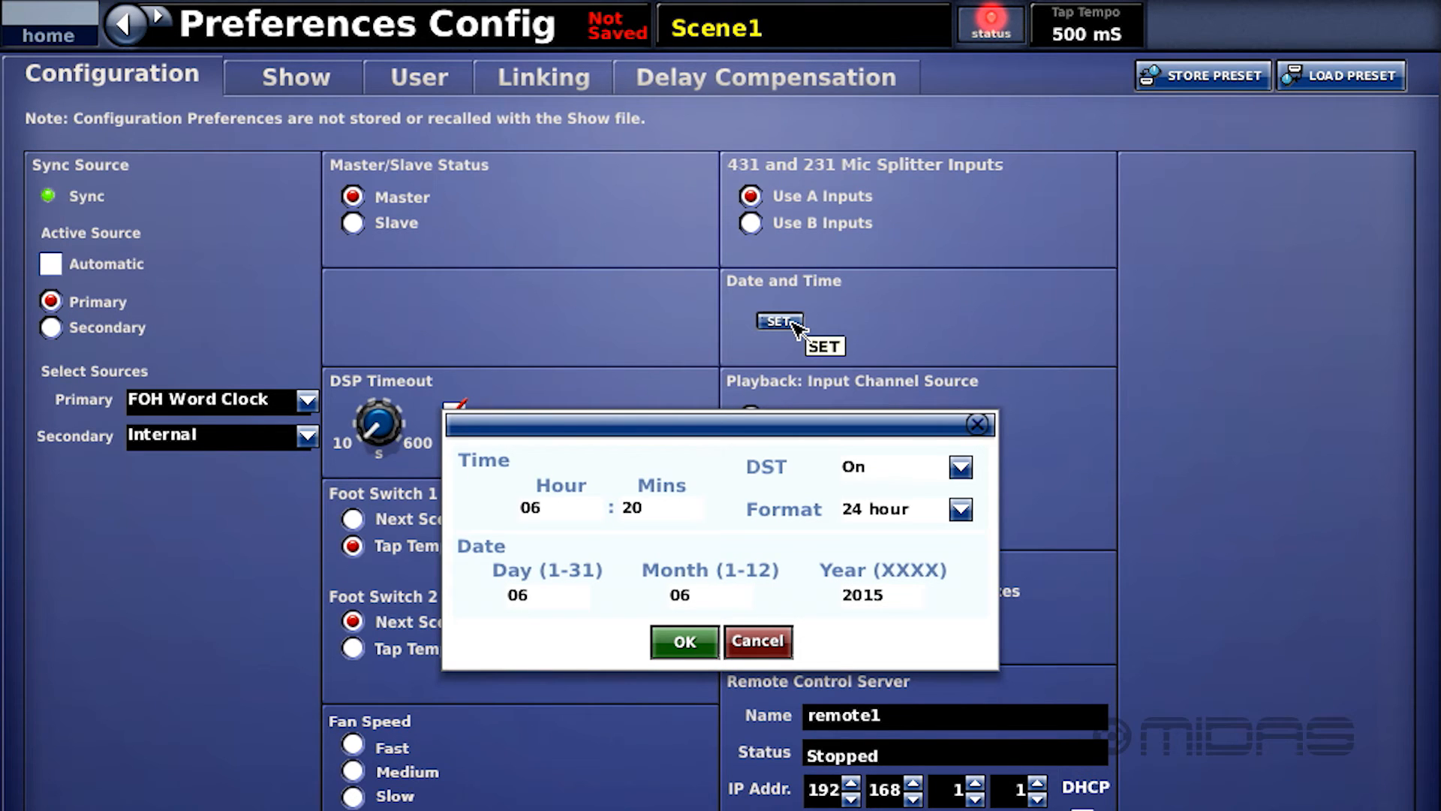
mouse_move(768, 642)
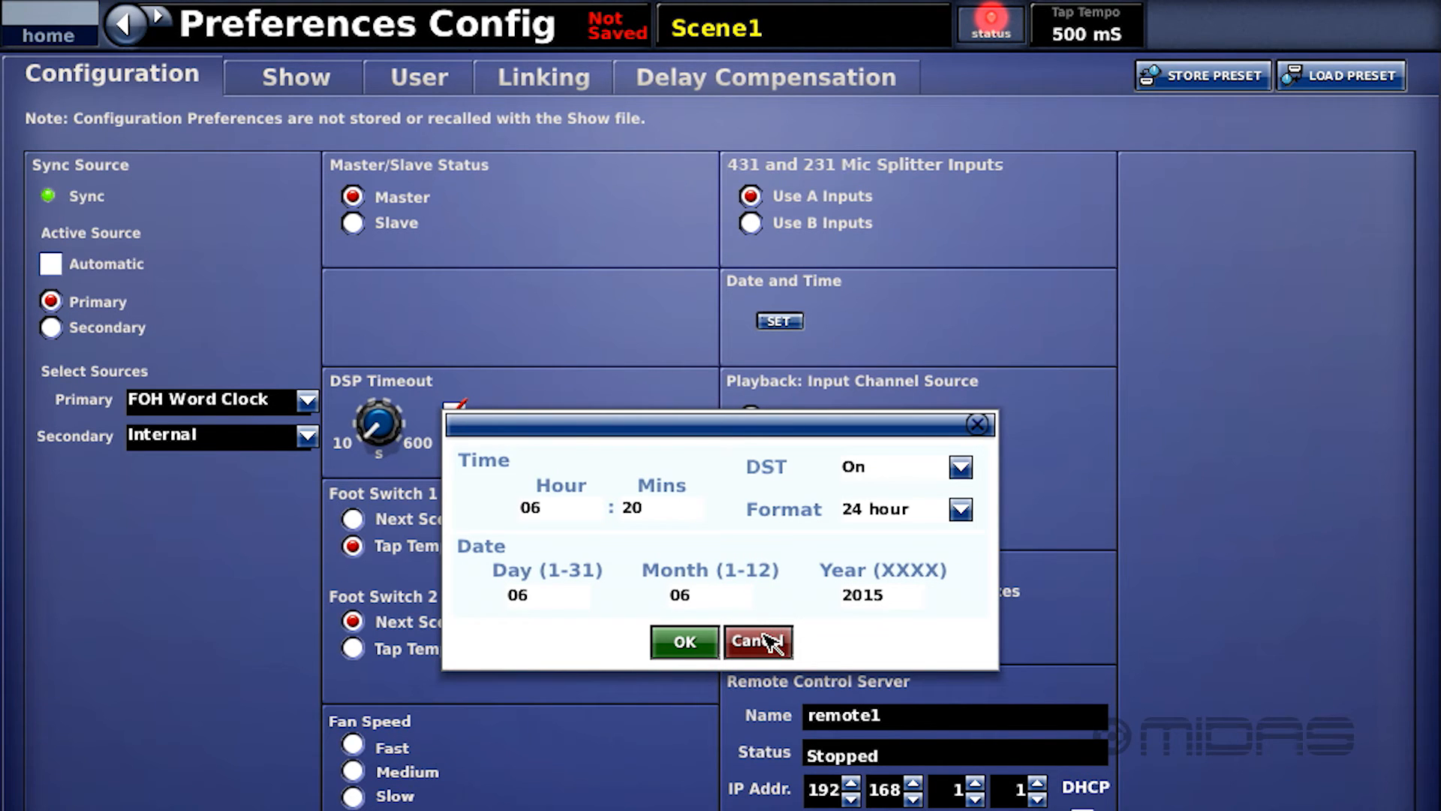
click(756, 642)
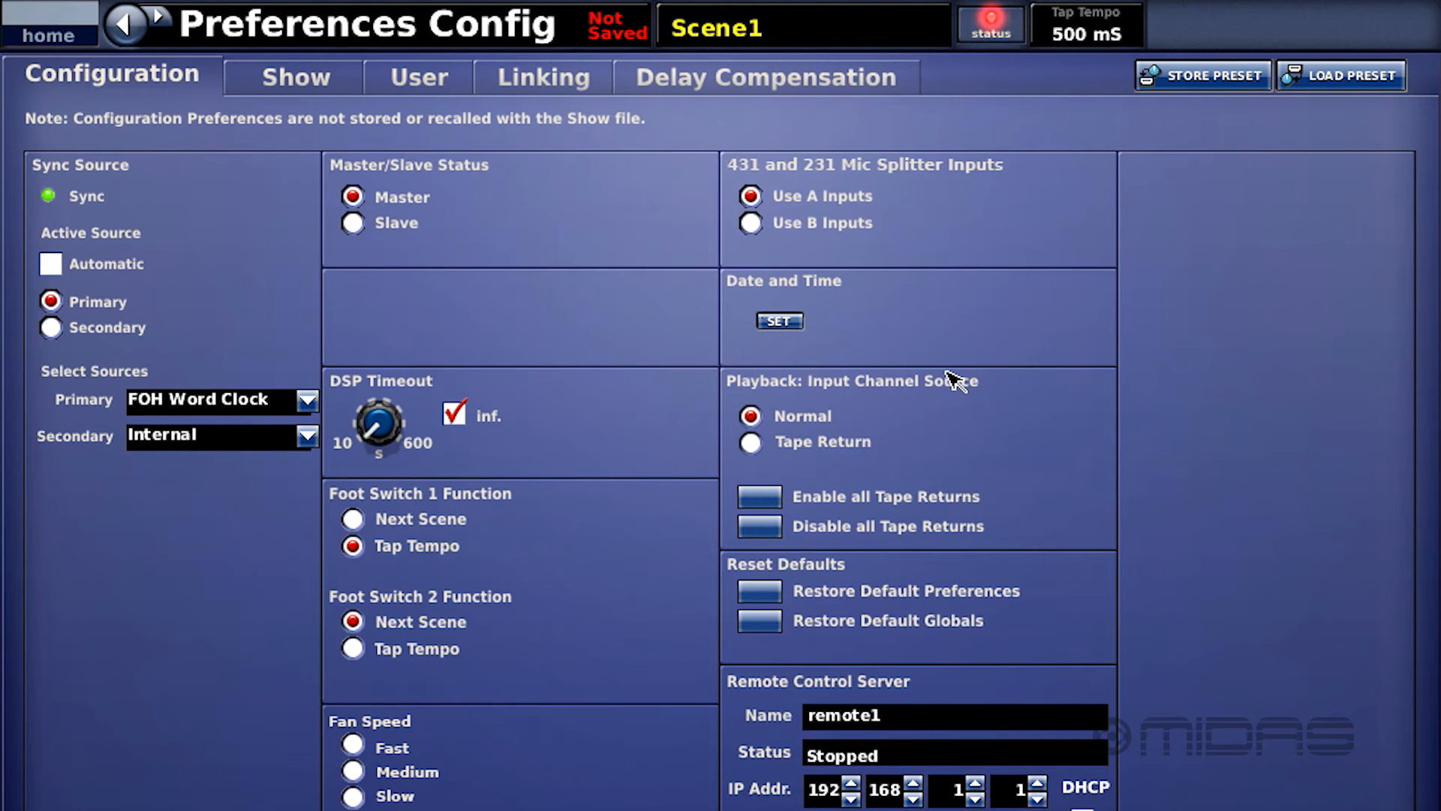
mouse_move(770, 439)
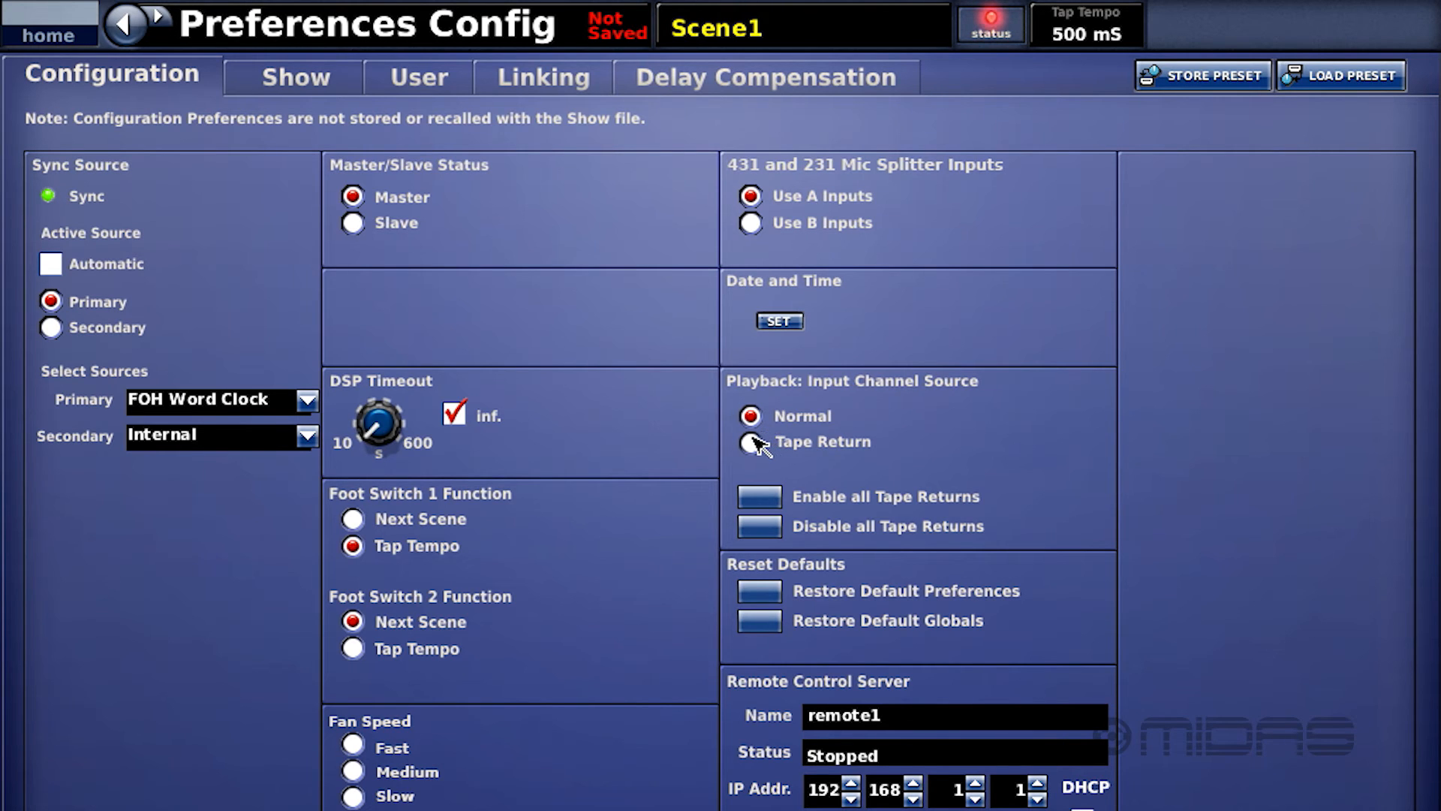
click(749, 443)
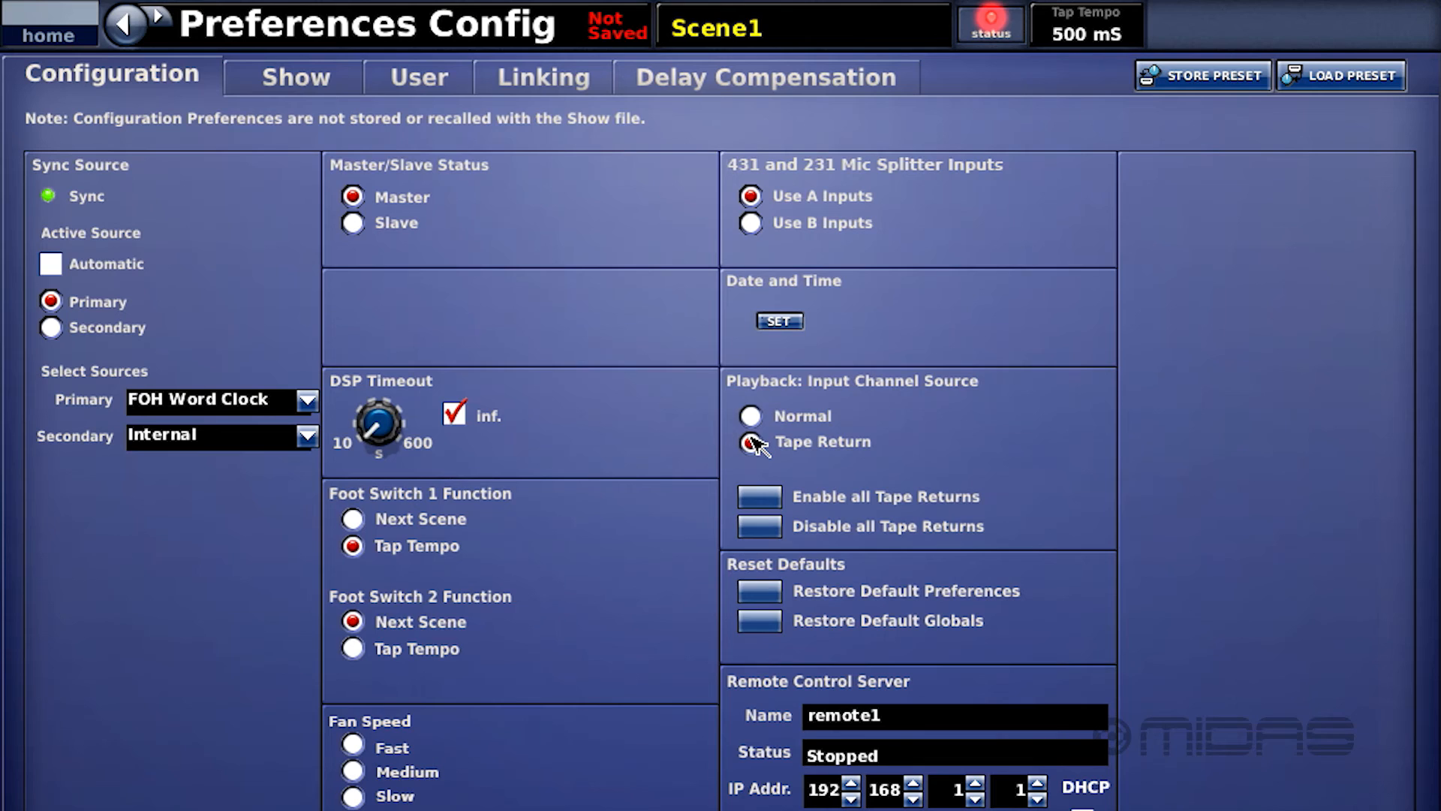
click(750, 442)
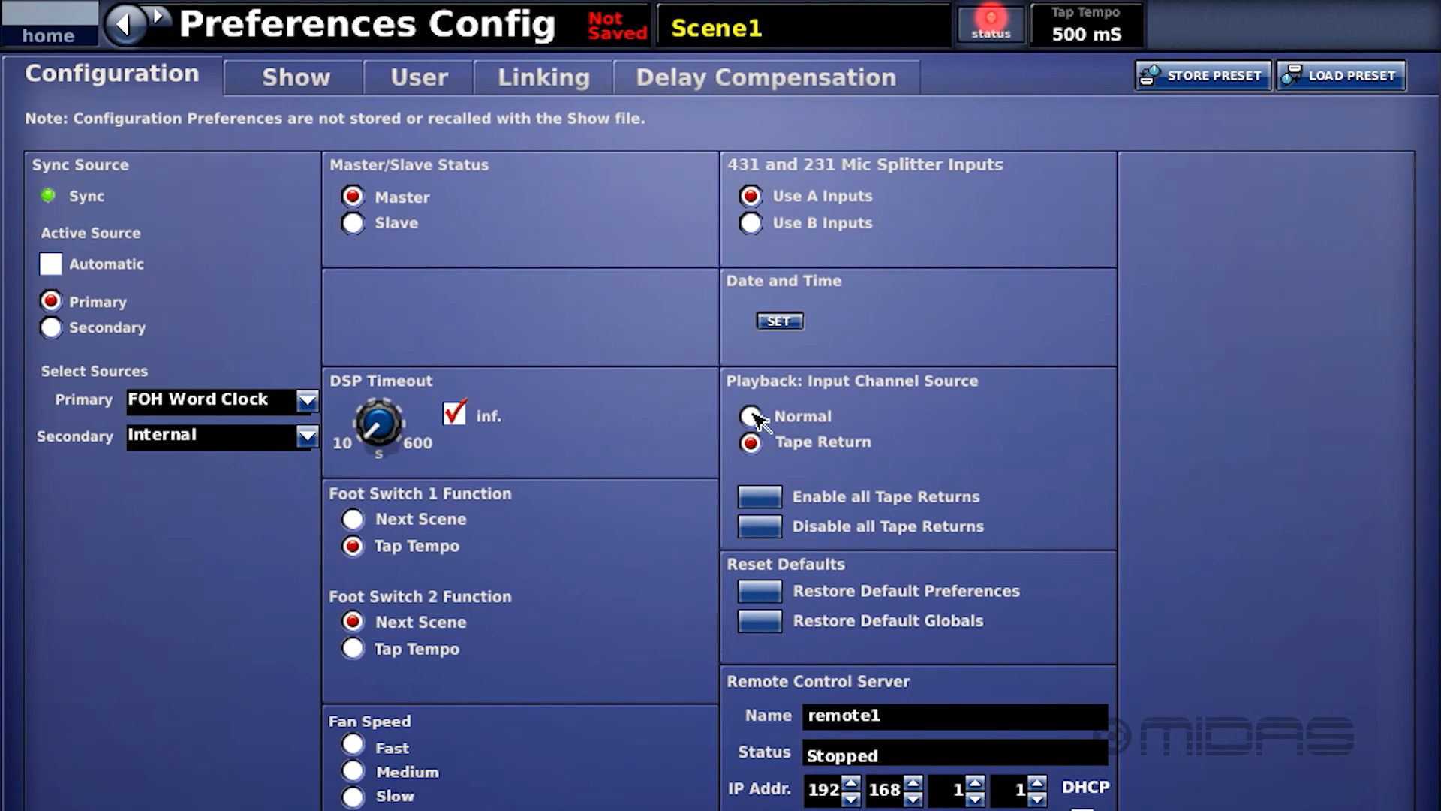
click(750, 416)
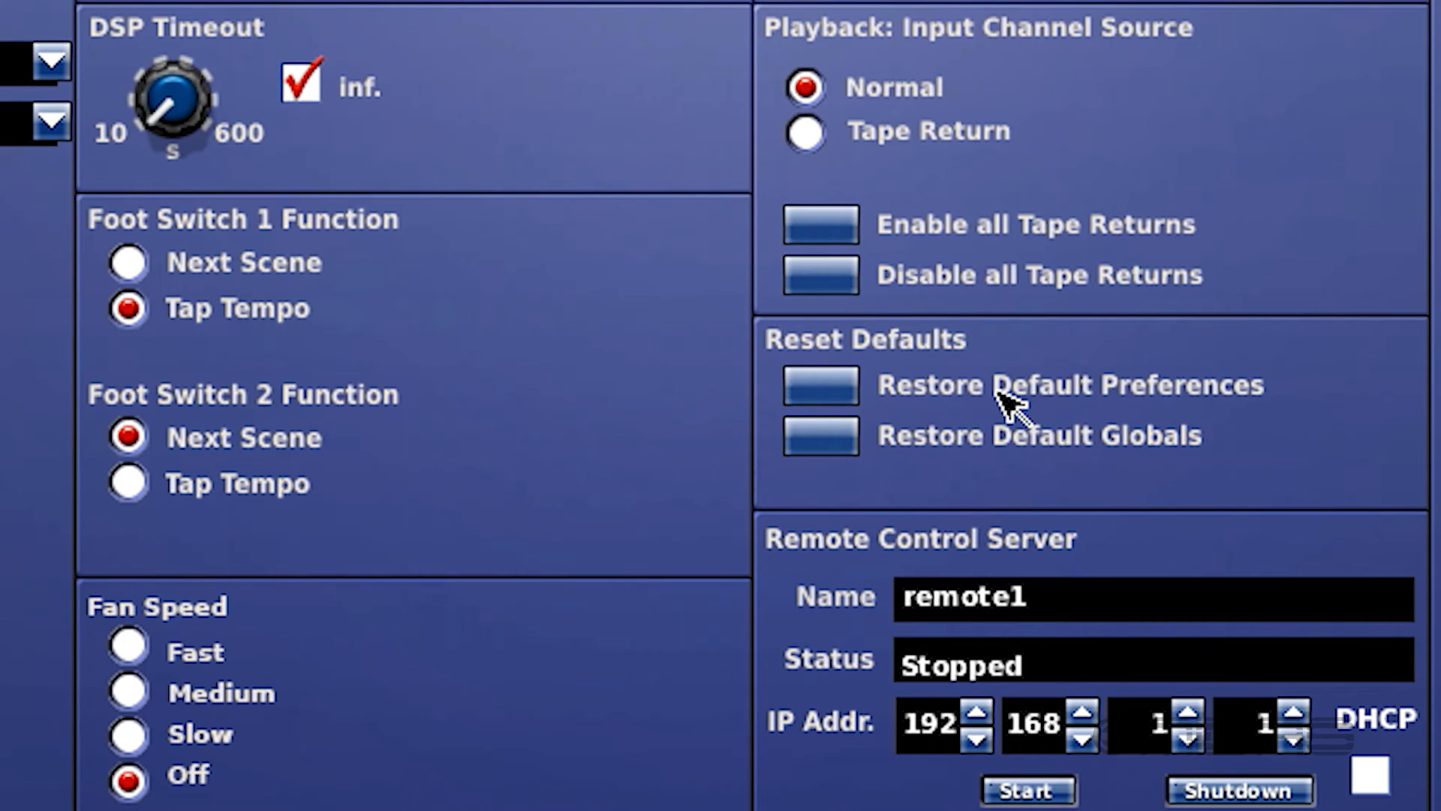
mouse_move(915, 445)
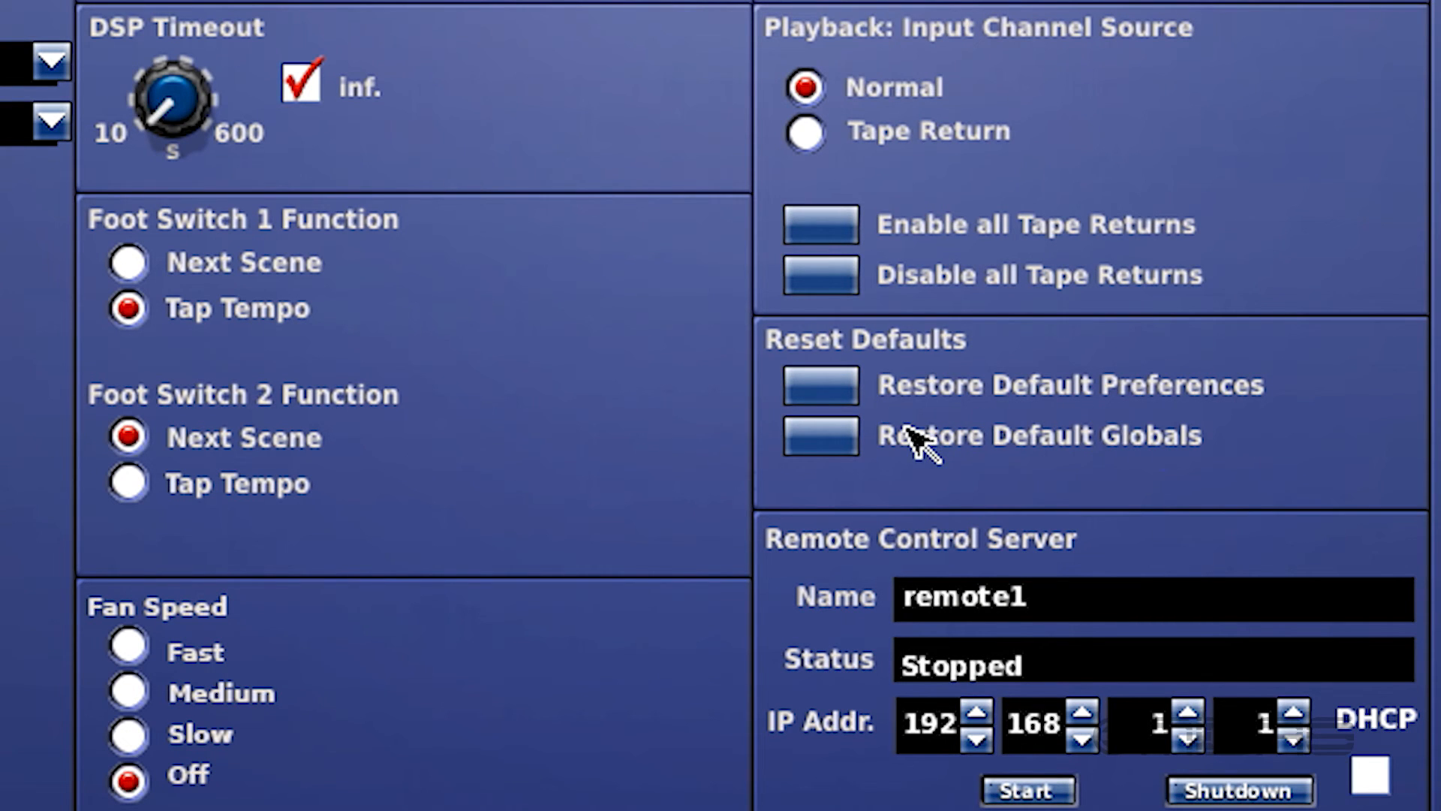
mouse_move(1136, 450)
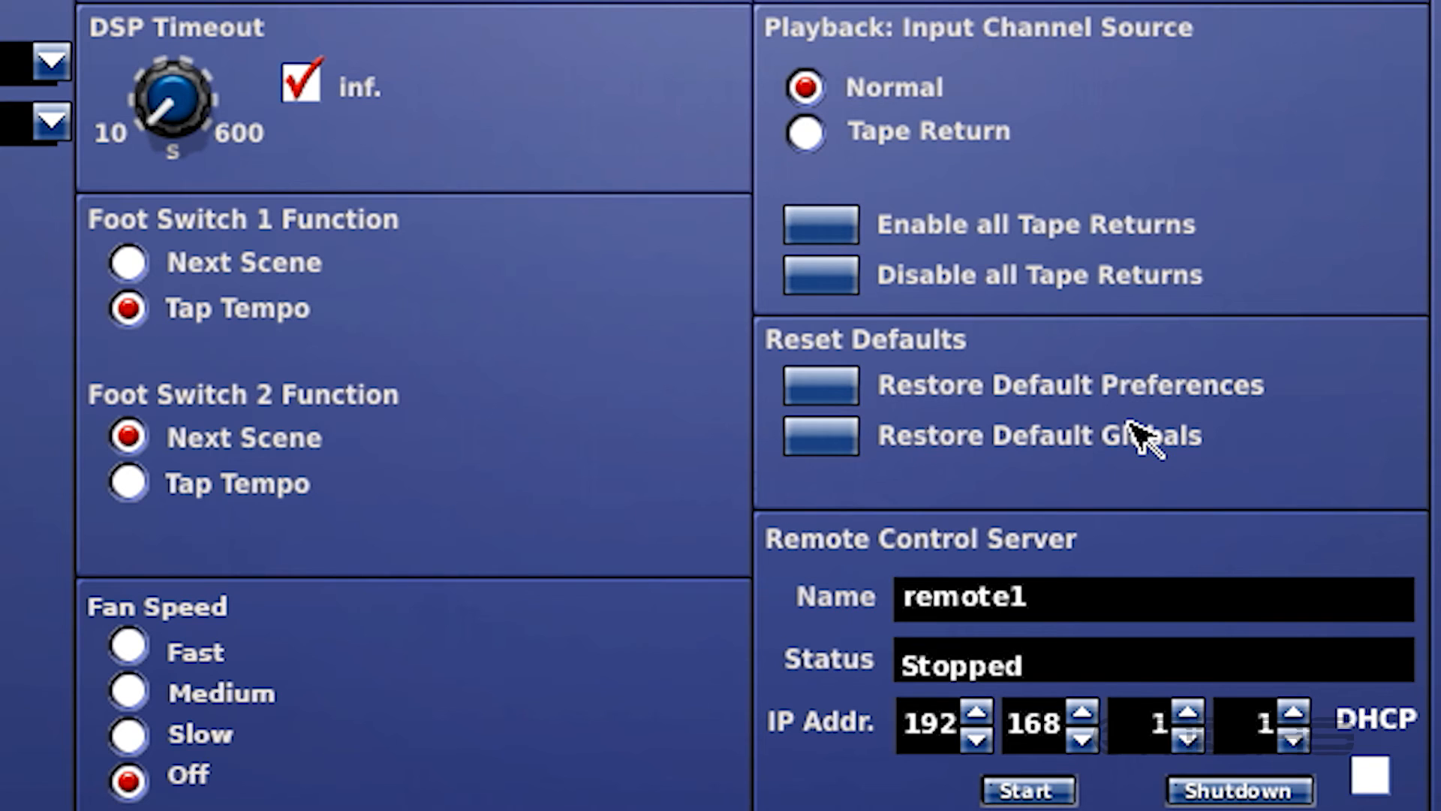
click(821, 386)
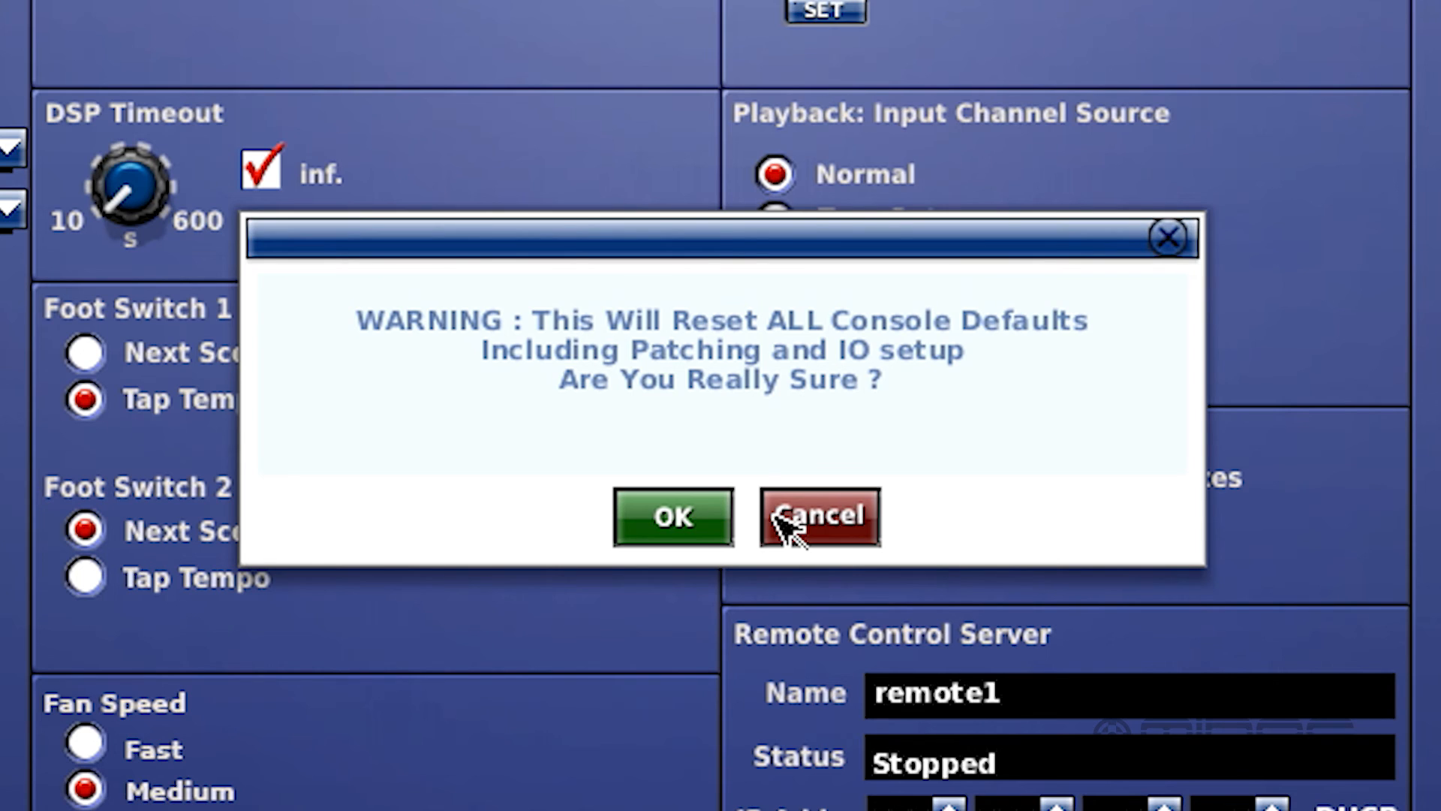
click(822, 518)
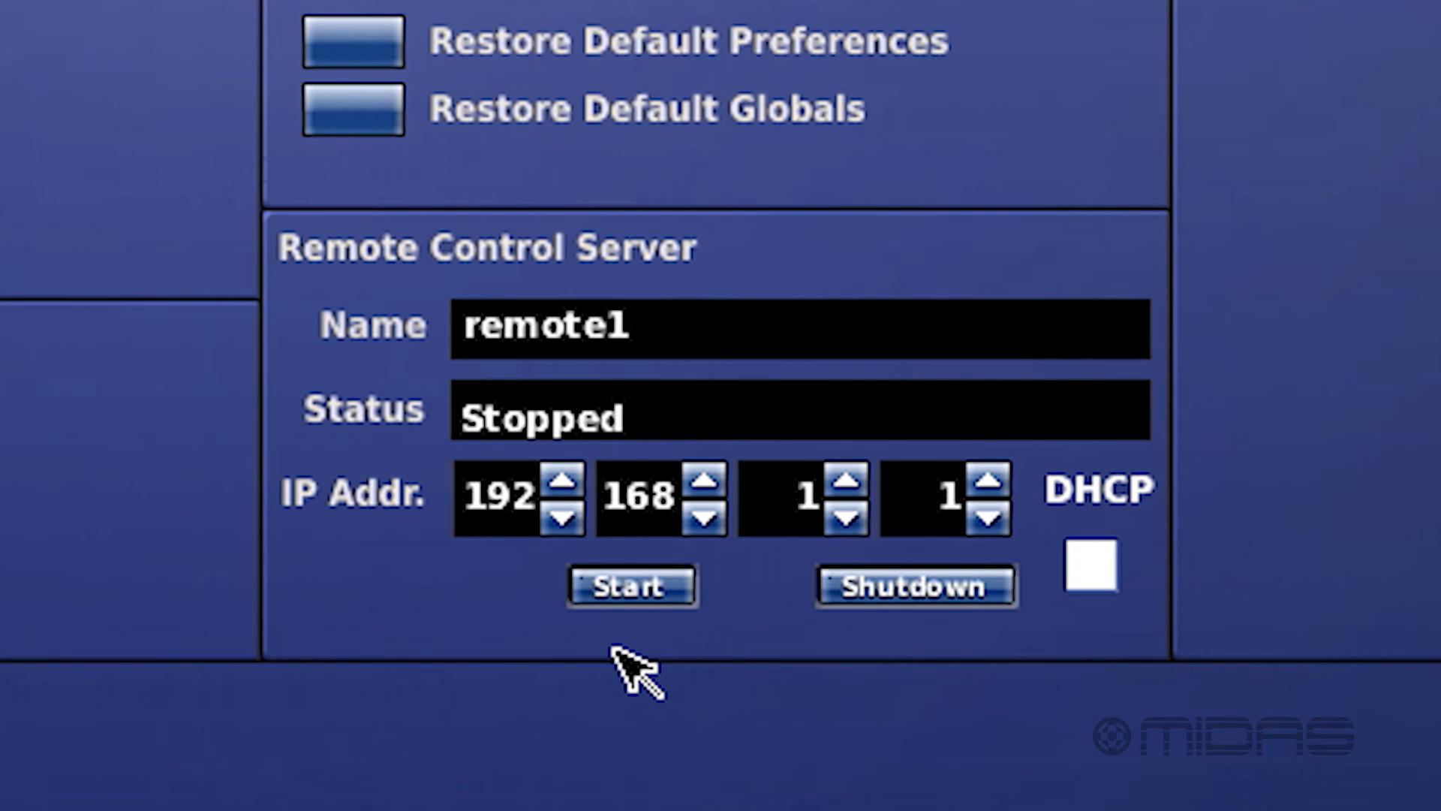
mouse_move(992, 488)
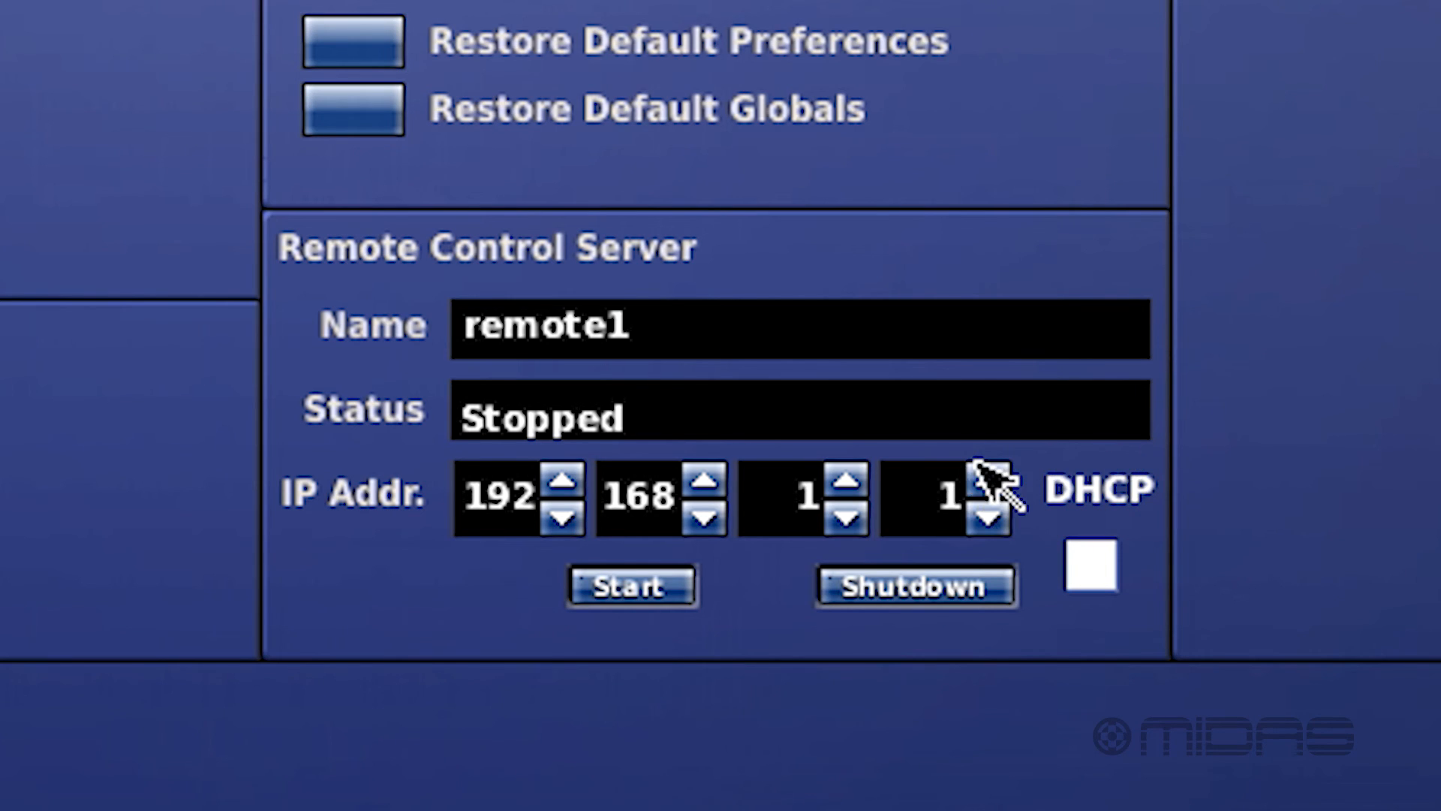
- Raise the last IP octet so the server address reads 192.168.1.9, then start the remote control server
click(986, 483)
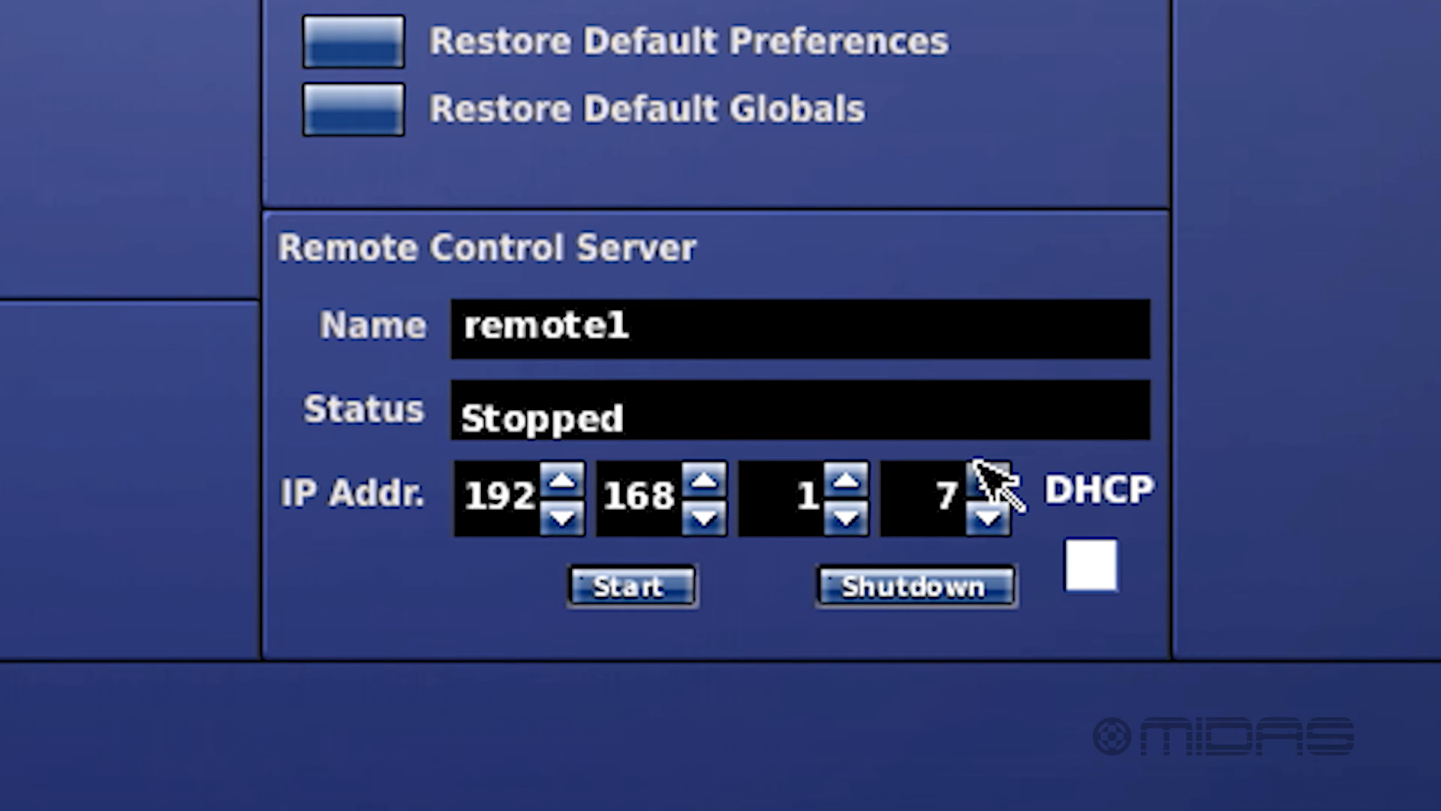
click(987, 482)
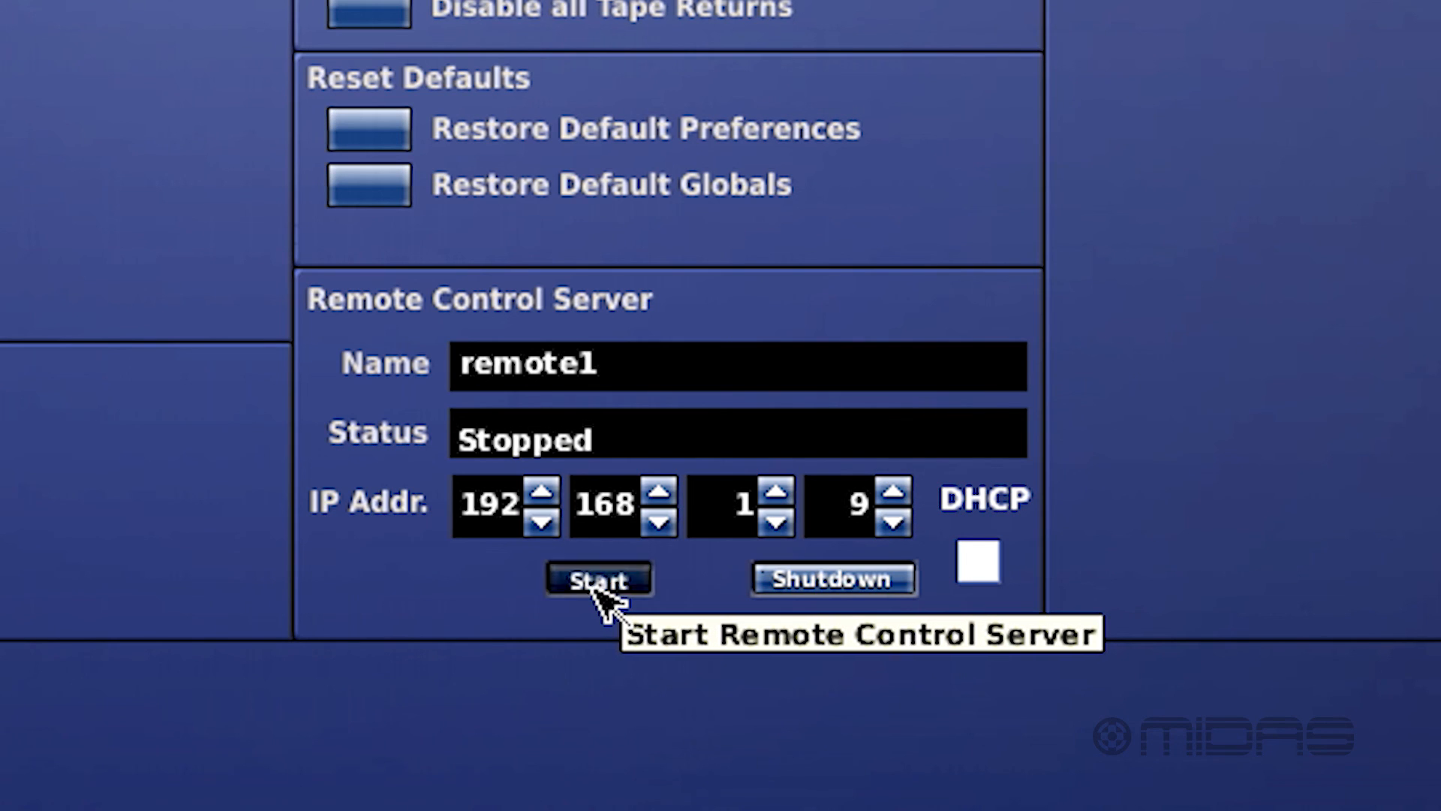
click(598, 579)
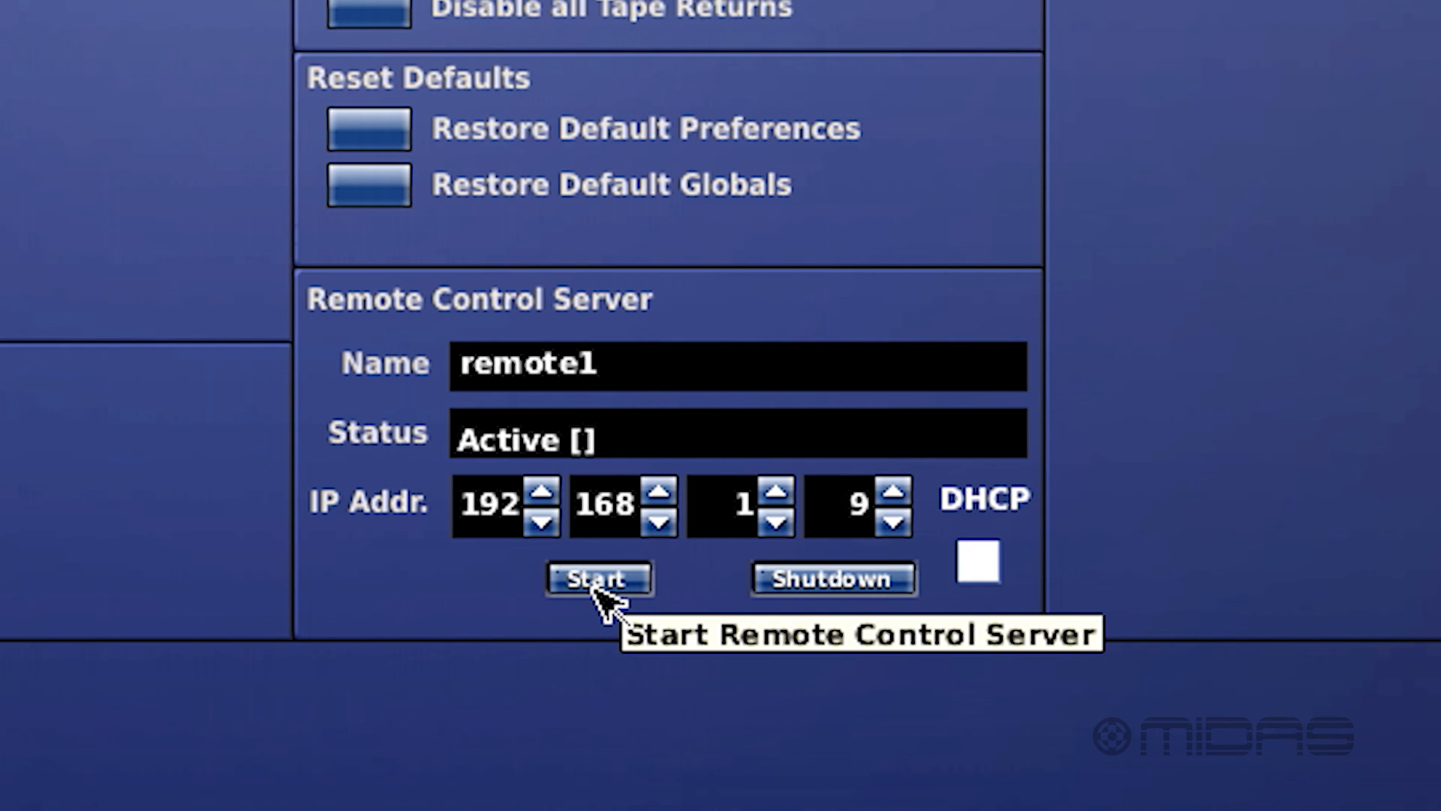
click(599, 579)
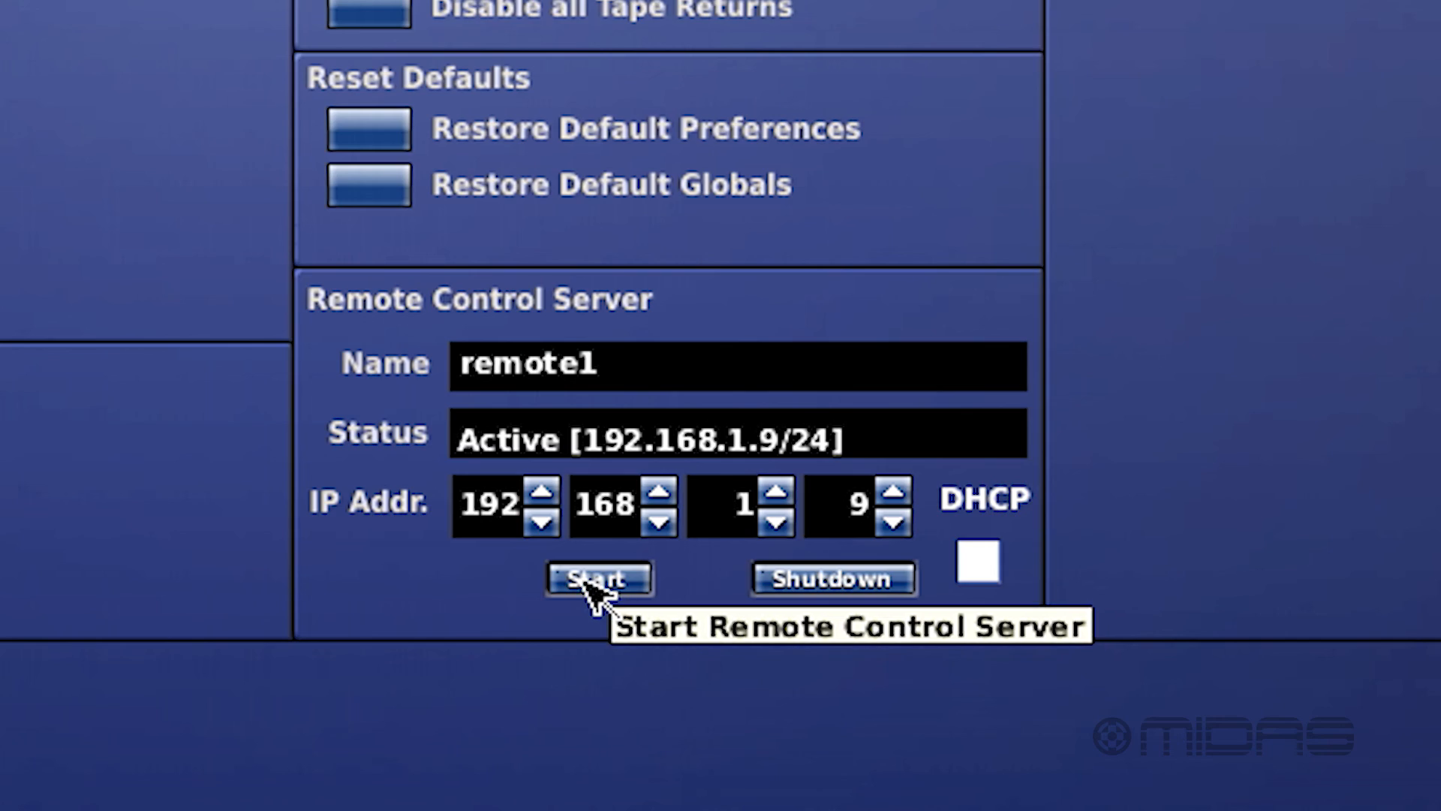